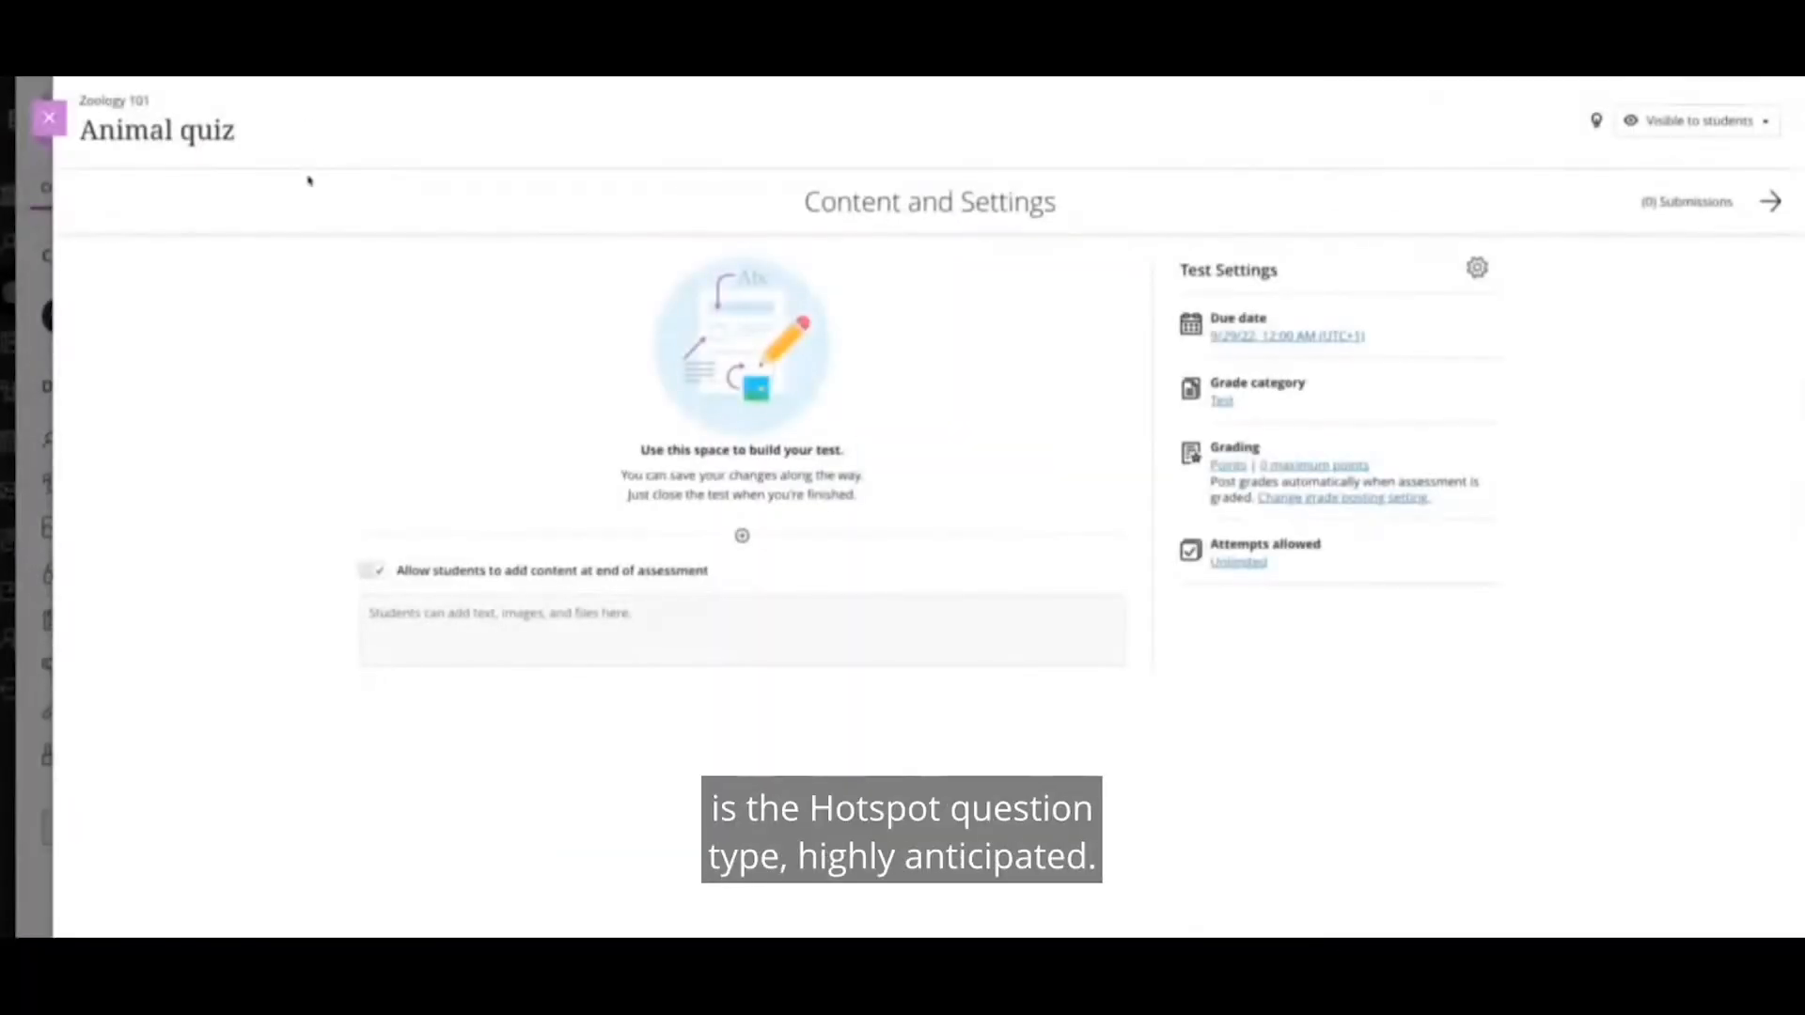
{"action": "mouse_move", "coordinate": [743, 536]}
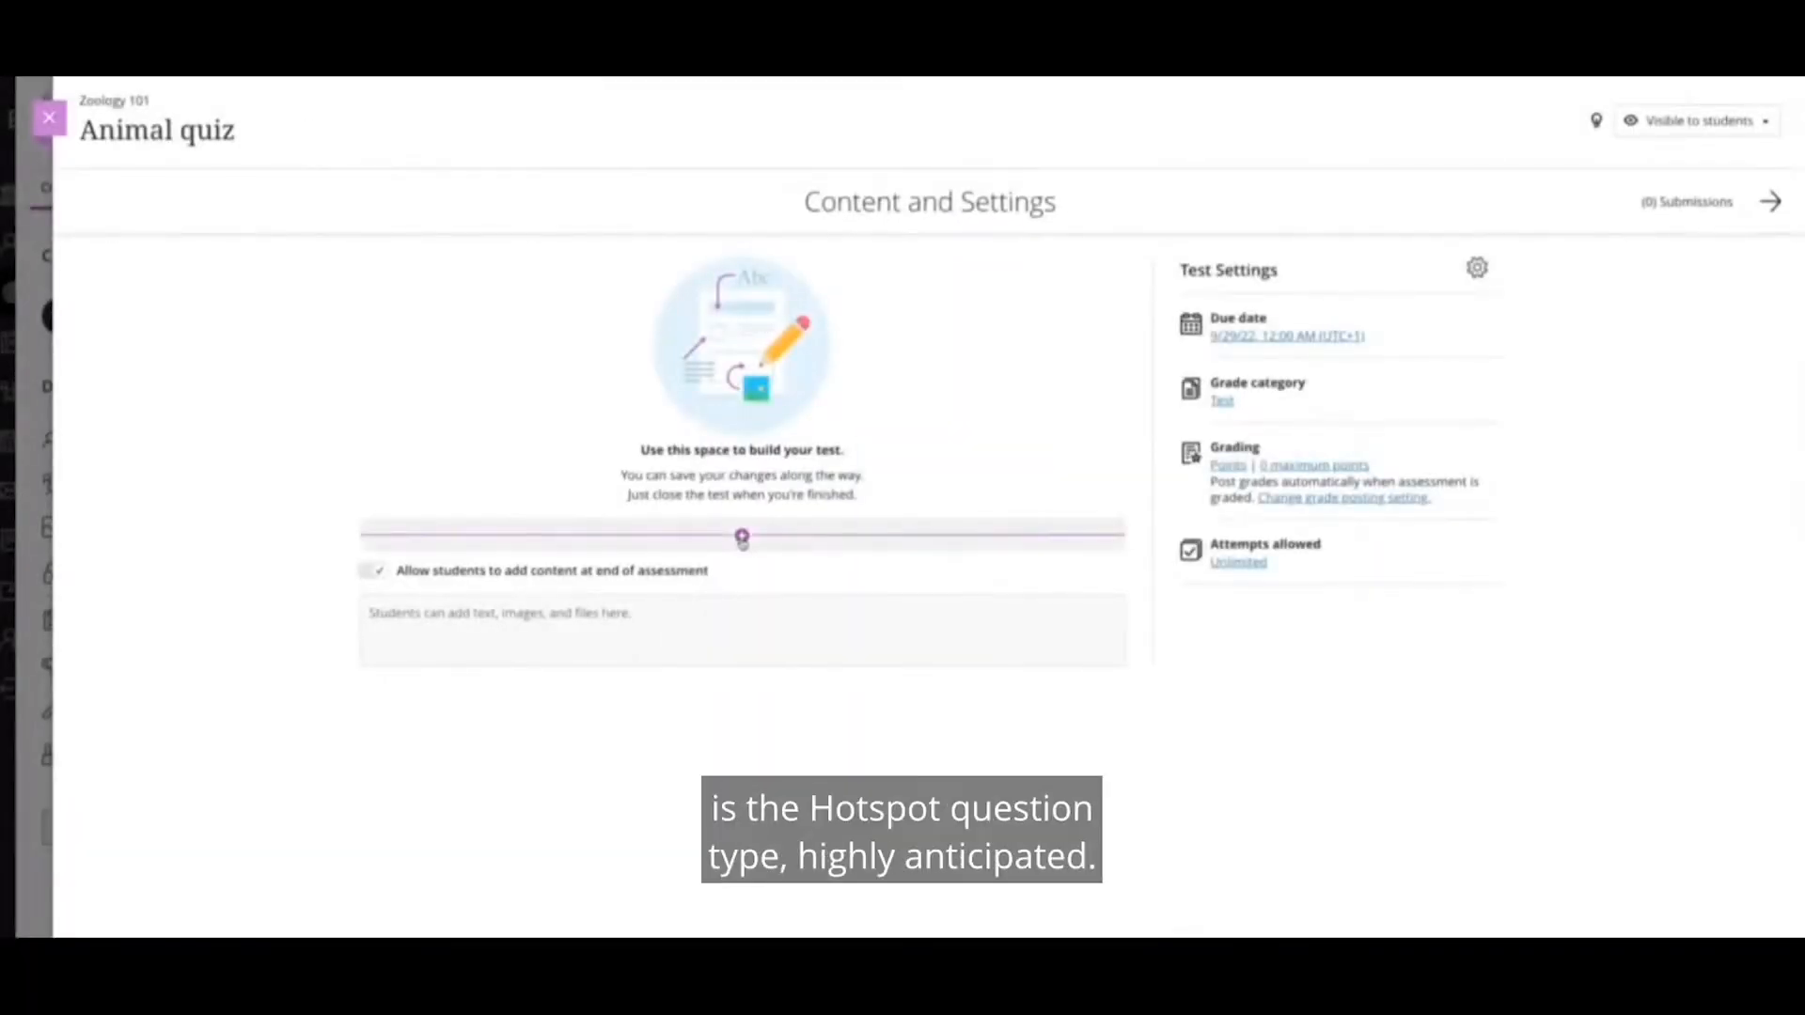
Insert a Hotspot question as Question 1 of the Animal quiz
{"action": "left_click", "coordinate": [741, 537]}
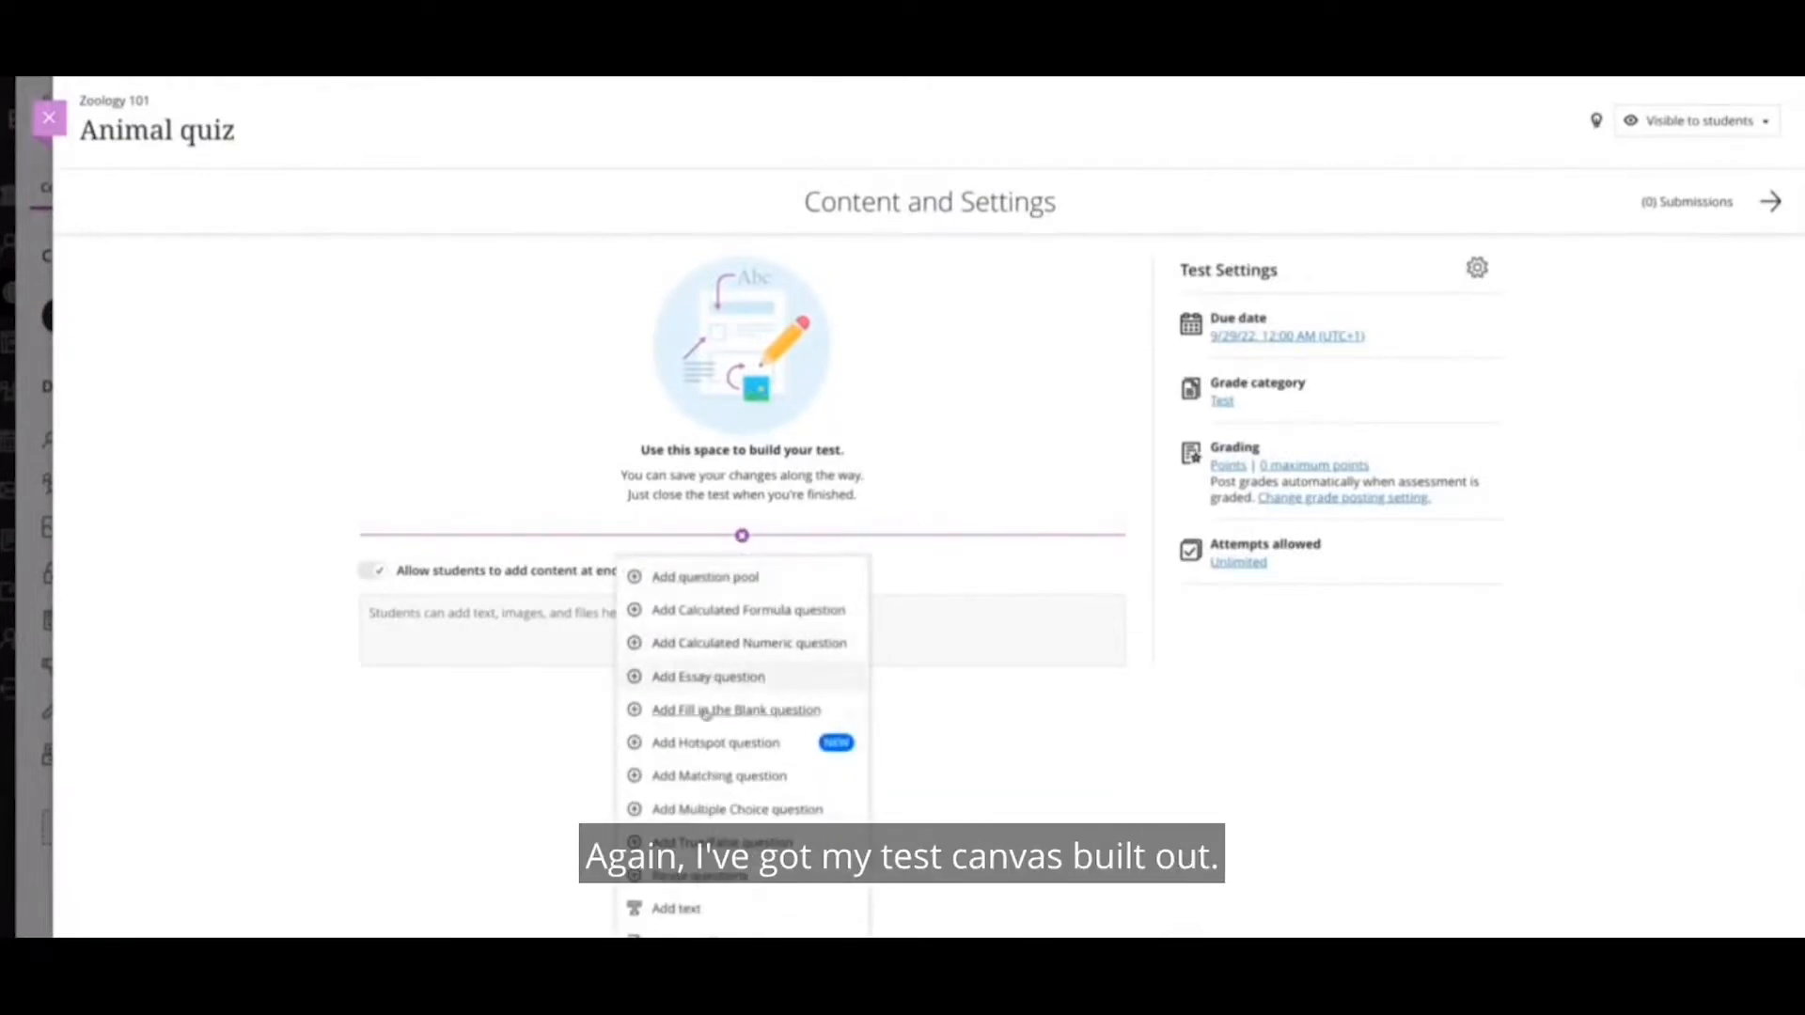
{"action": "left_click", "coordinate": [716, 742]}
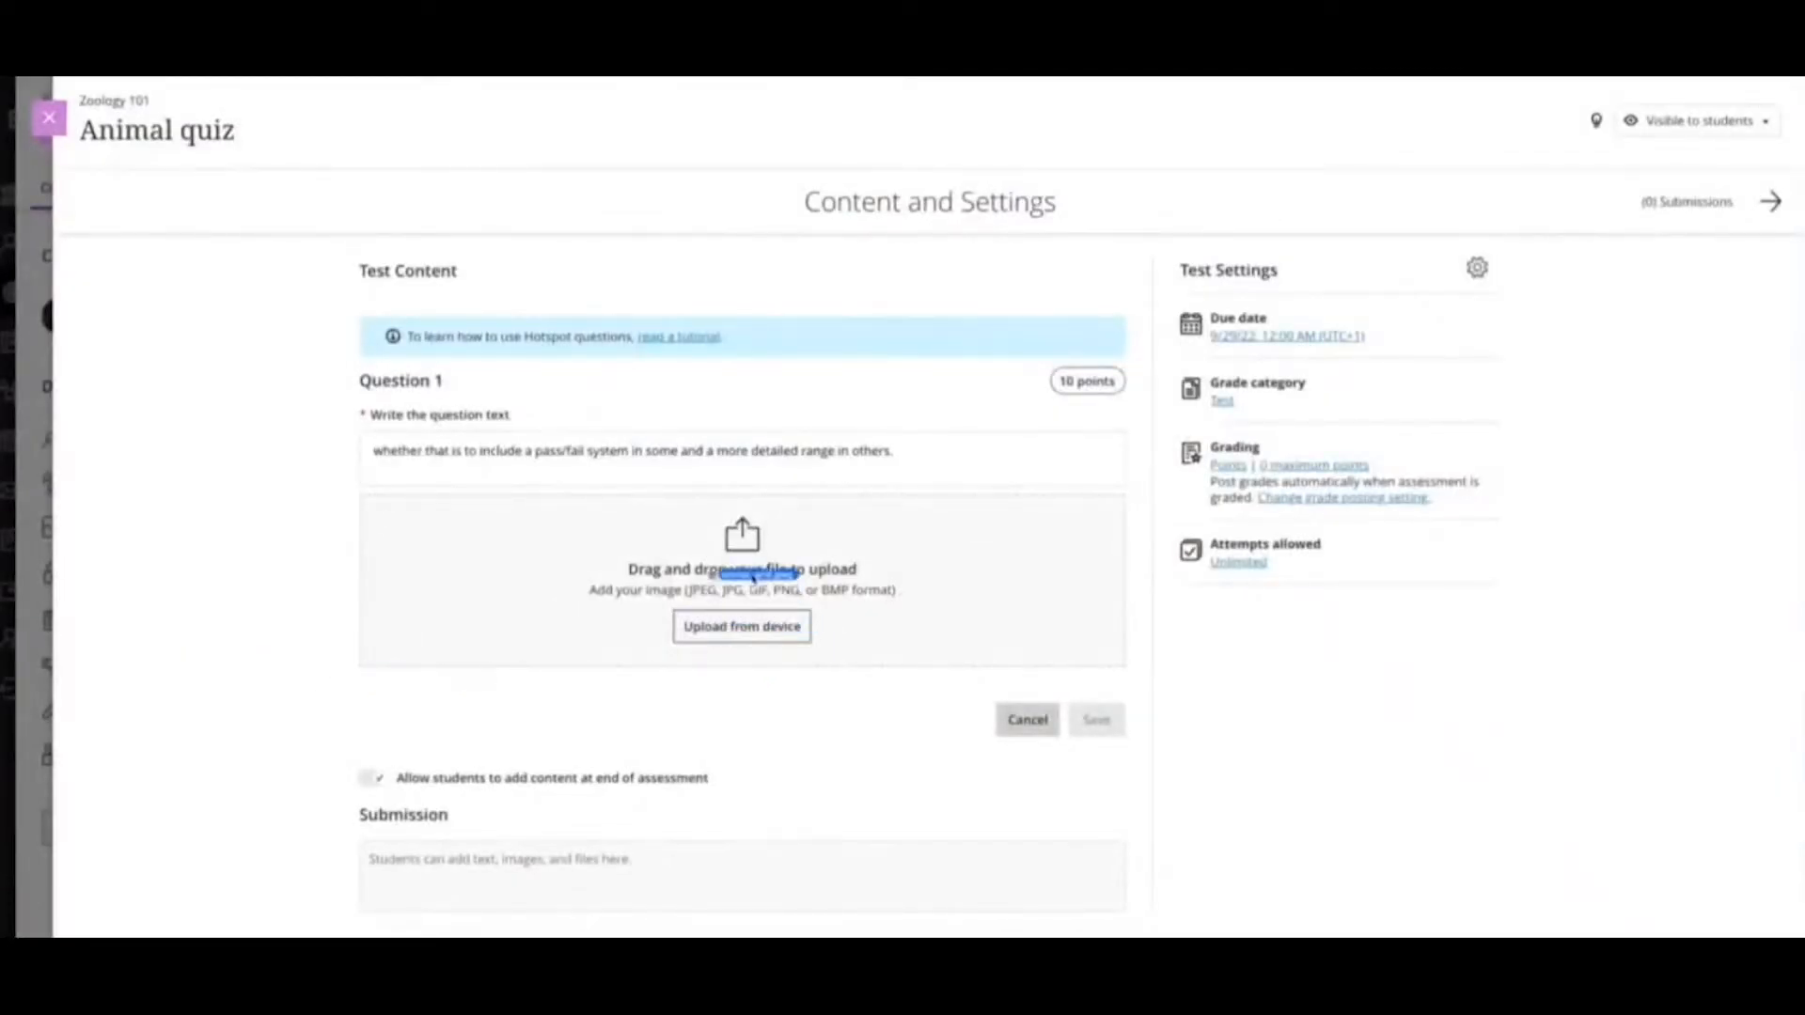
Upload the animal photo grid image into the question and place a first hotspot over the frog
{"action": "left_click", "coordinate": [741, 626]}
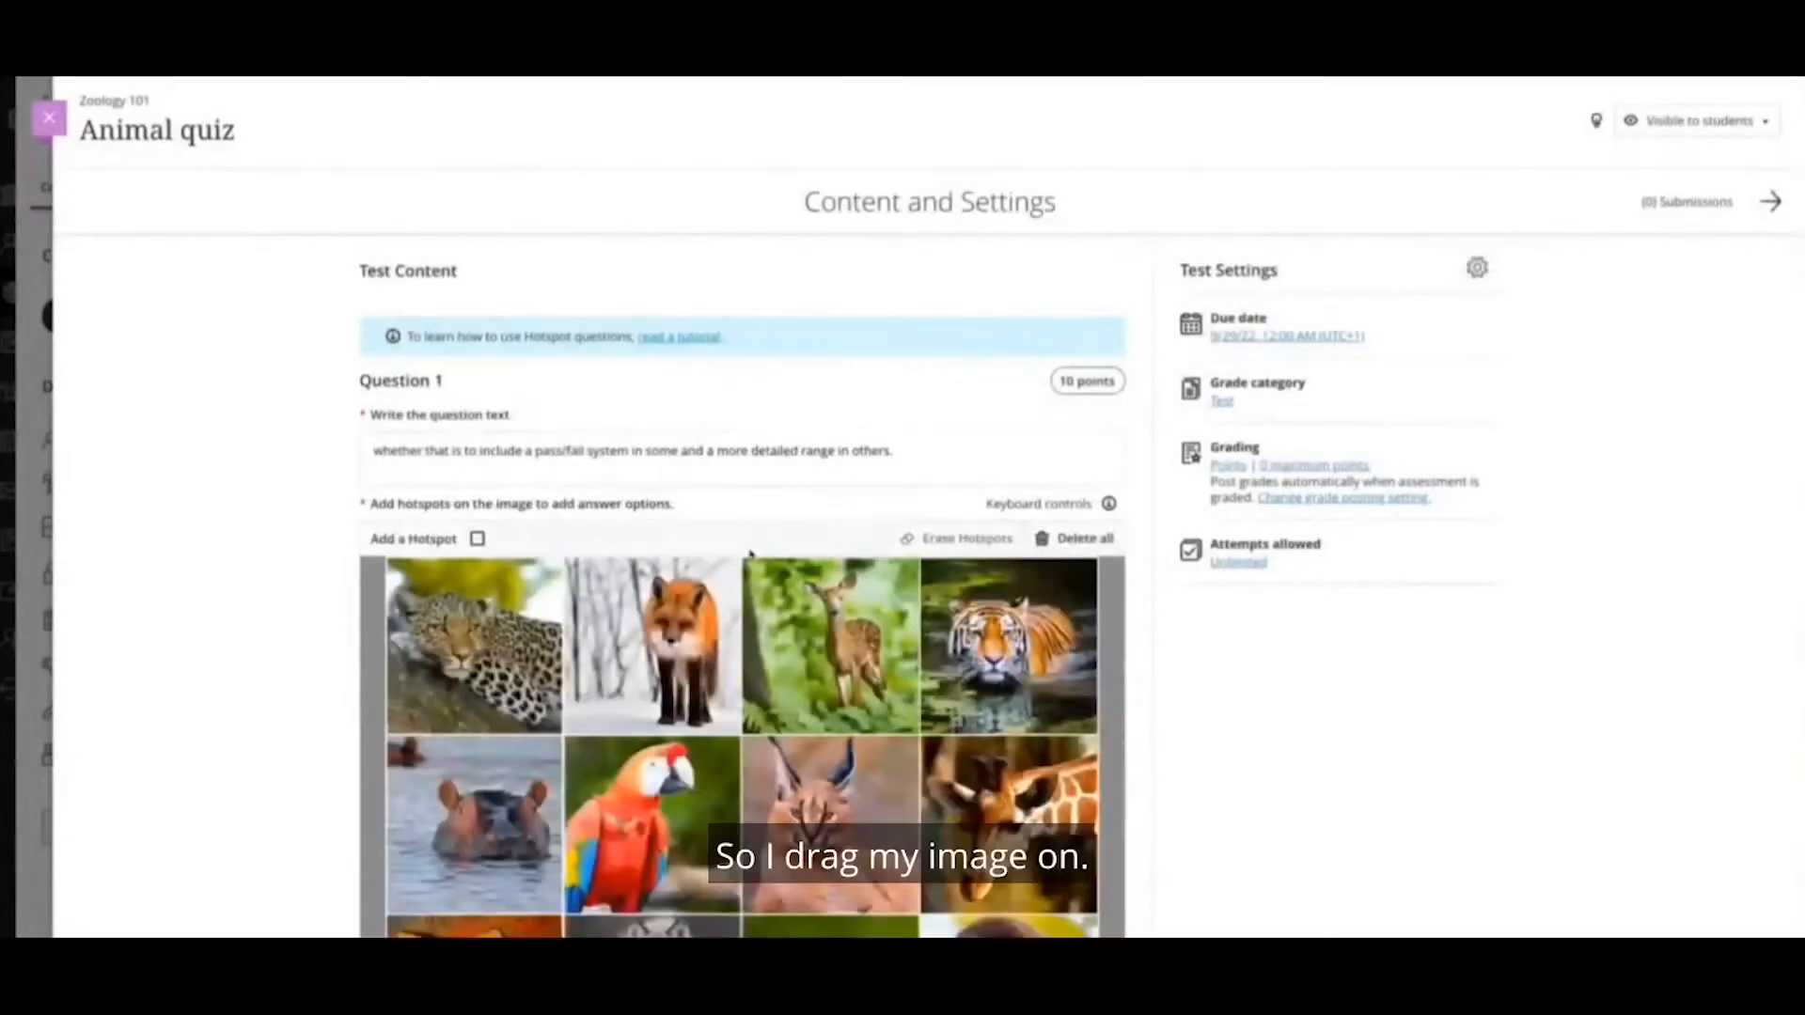
{"action": "scroll", "scroll_direction": "down", "scroll_amount": 3}
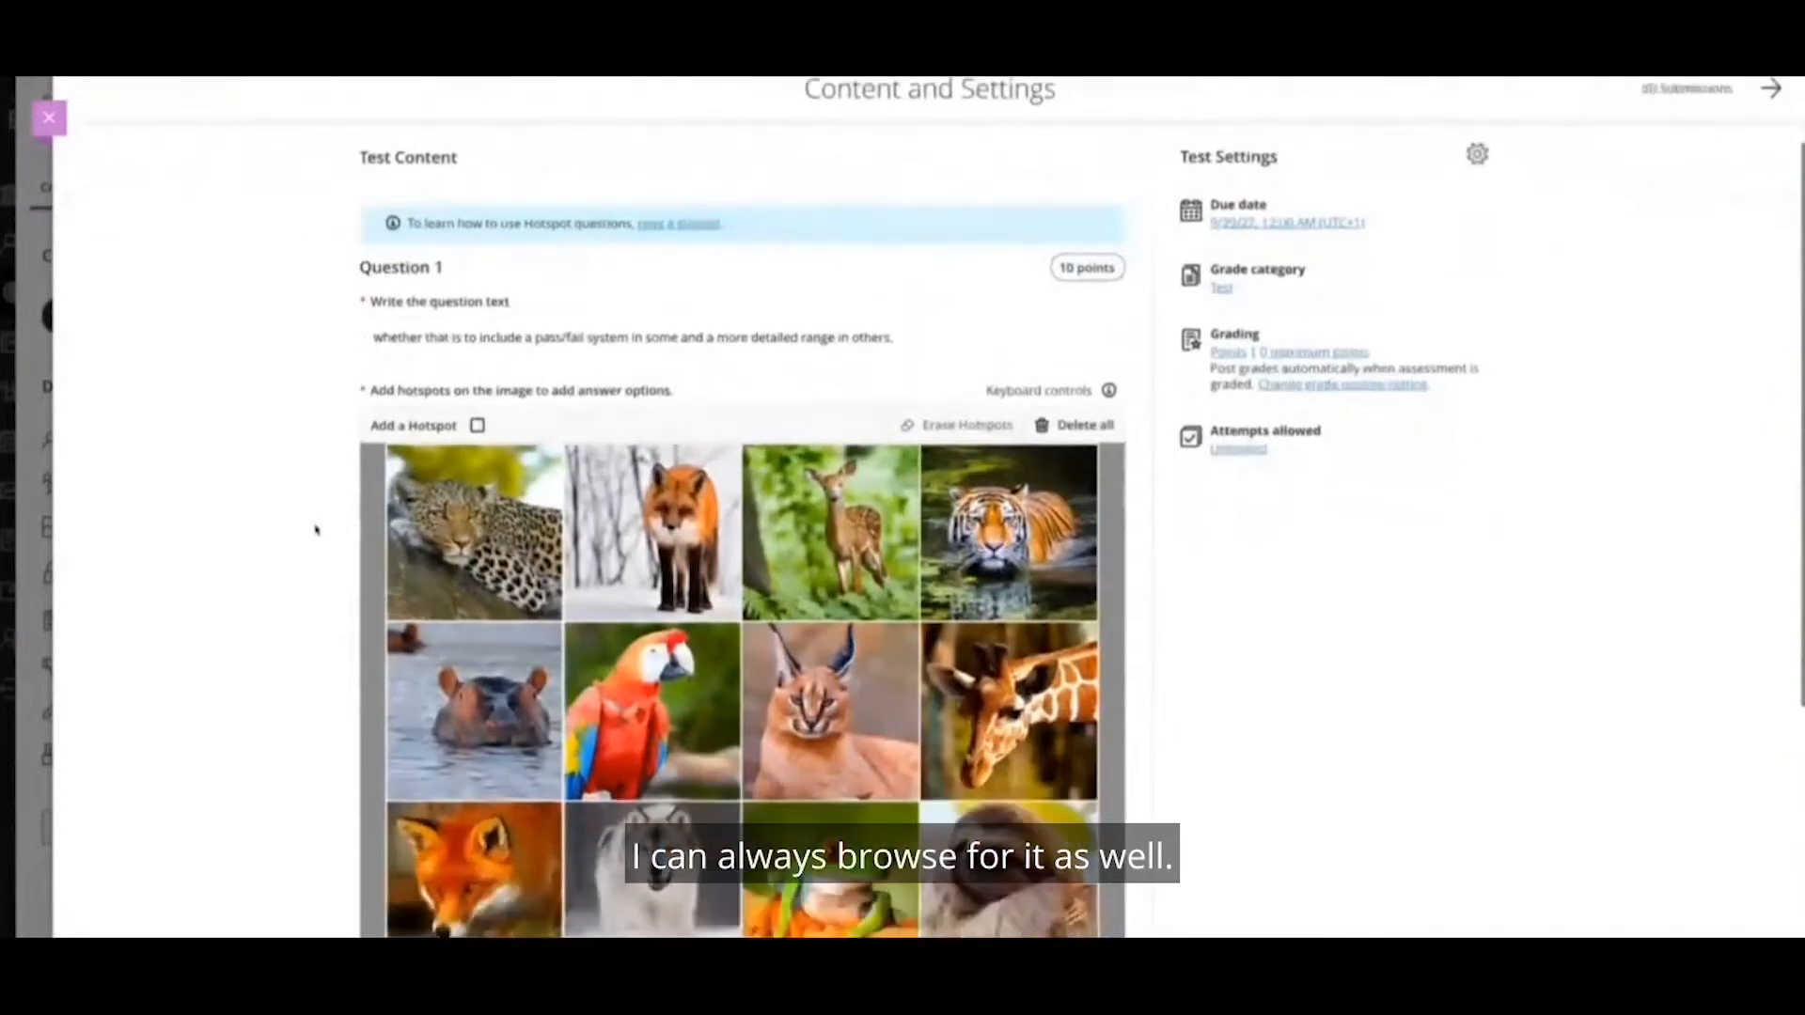
{"action": "scroll", "scroll_direction": "down", "scroll_amount": 3}
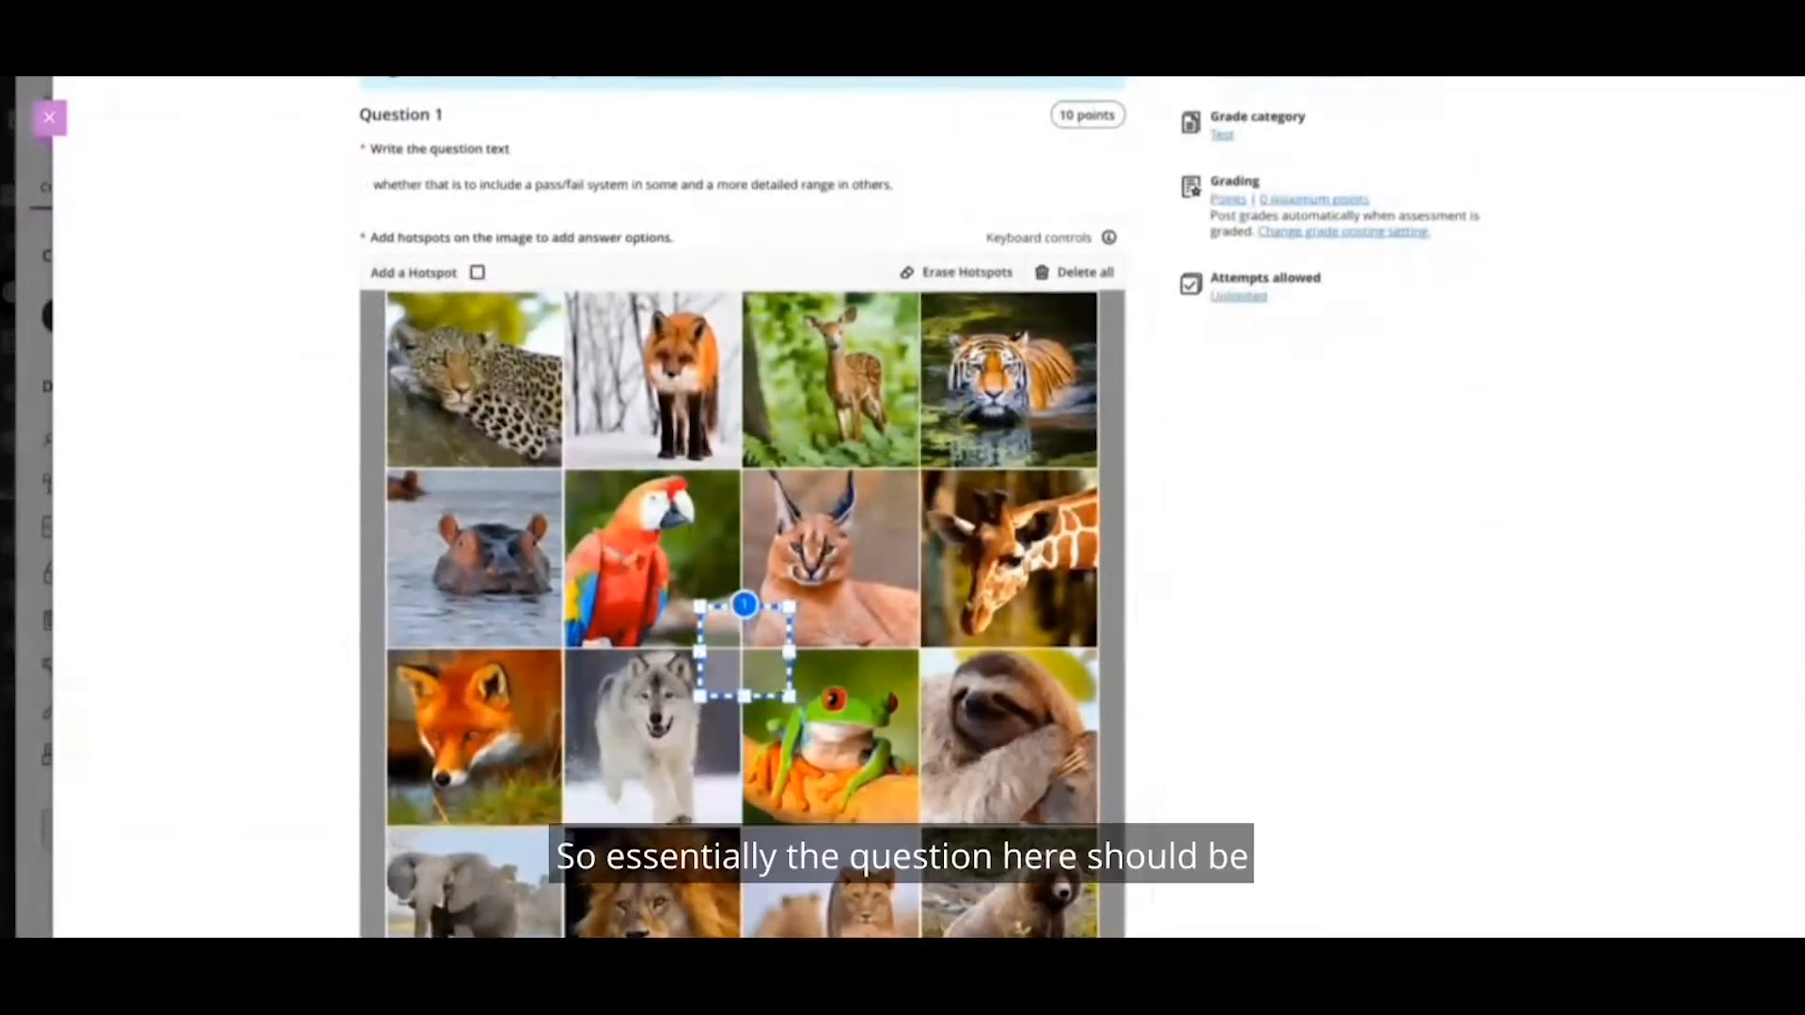
Fit the hotspot over the frog, name the answer 'Frog' with 'Correct.' feedback, and save
{"action": "left_click_drag", "start_coordinate": [745, 639], "coordinate": [829, 737]}
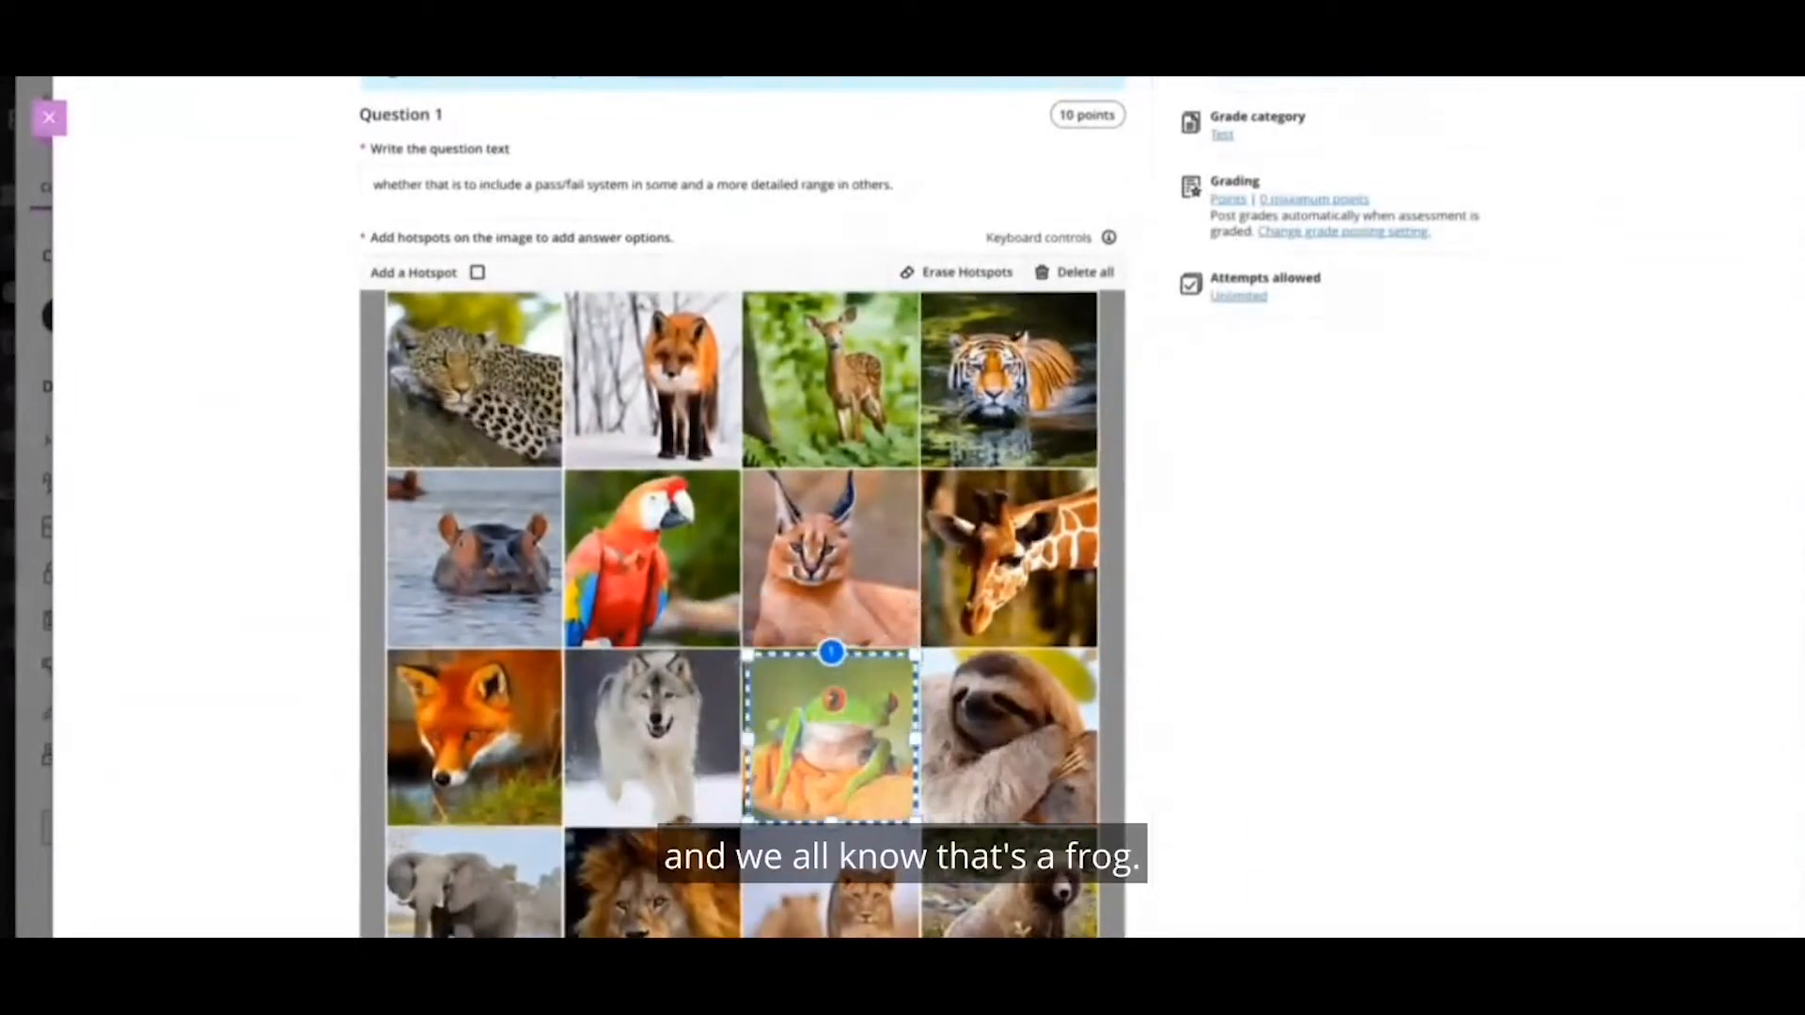
{"action": "scroll", "scroll_direction": "down", "scroll_amount": 3}
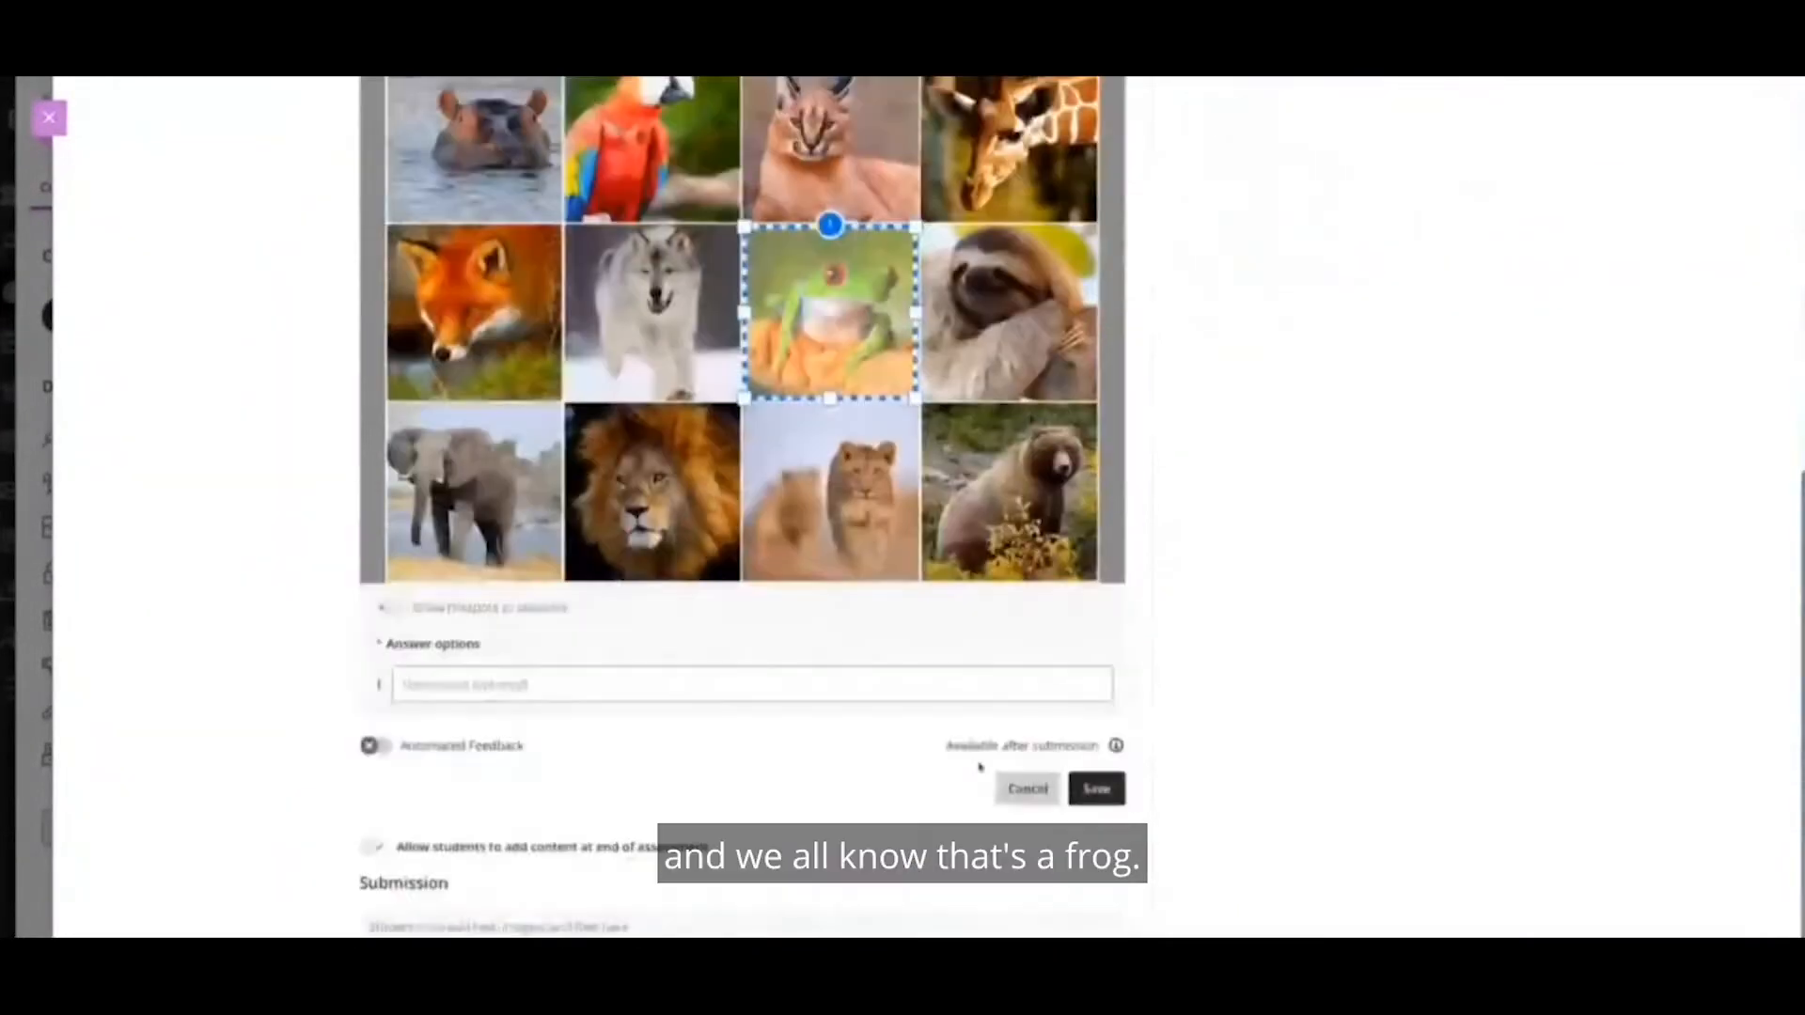
{"action": "type", "text": "Frd"}
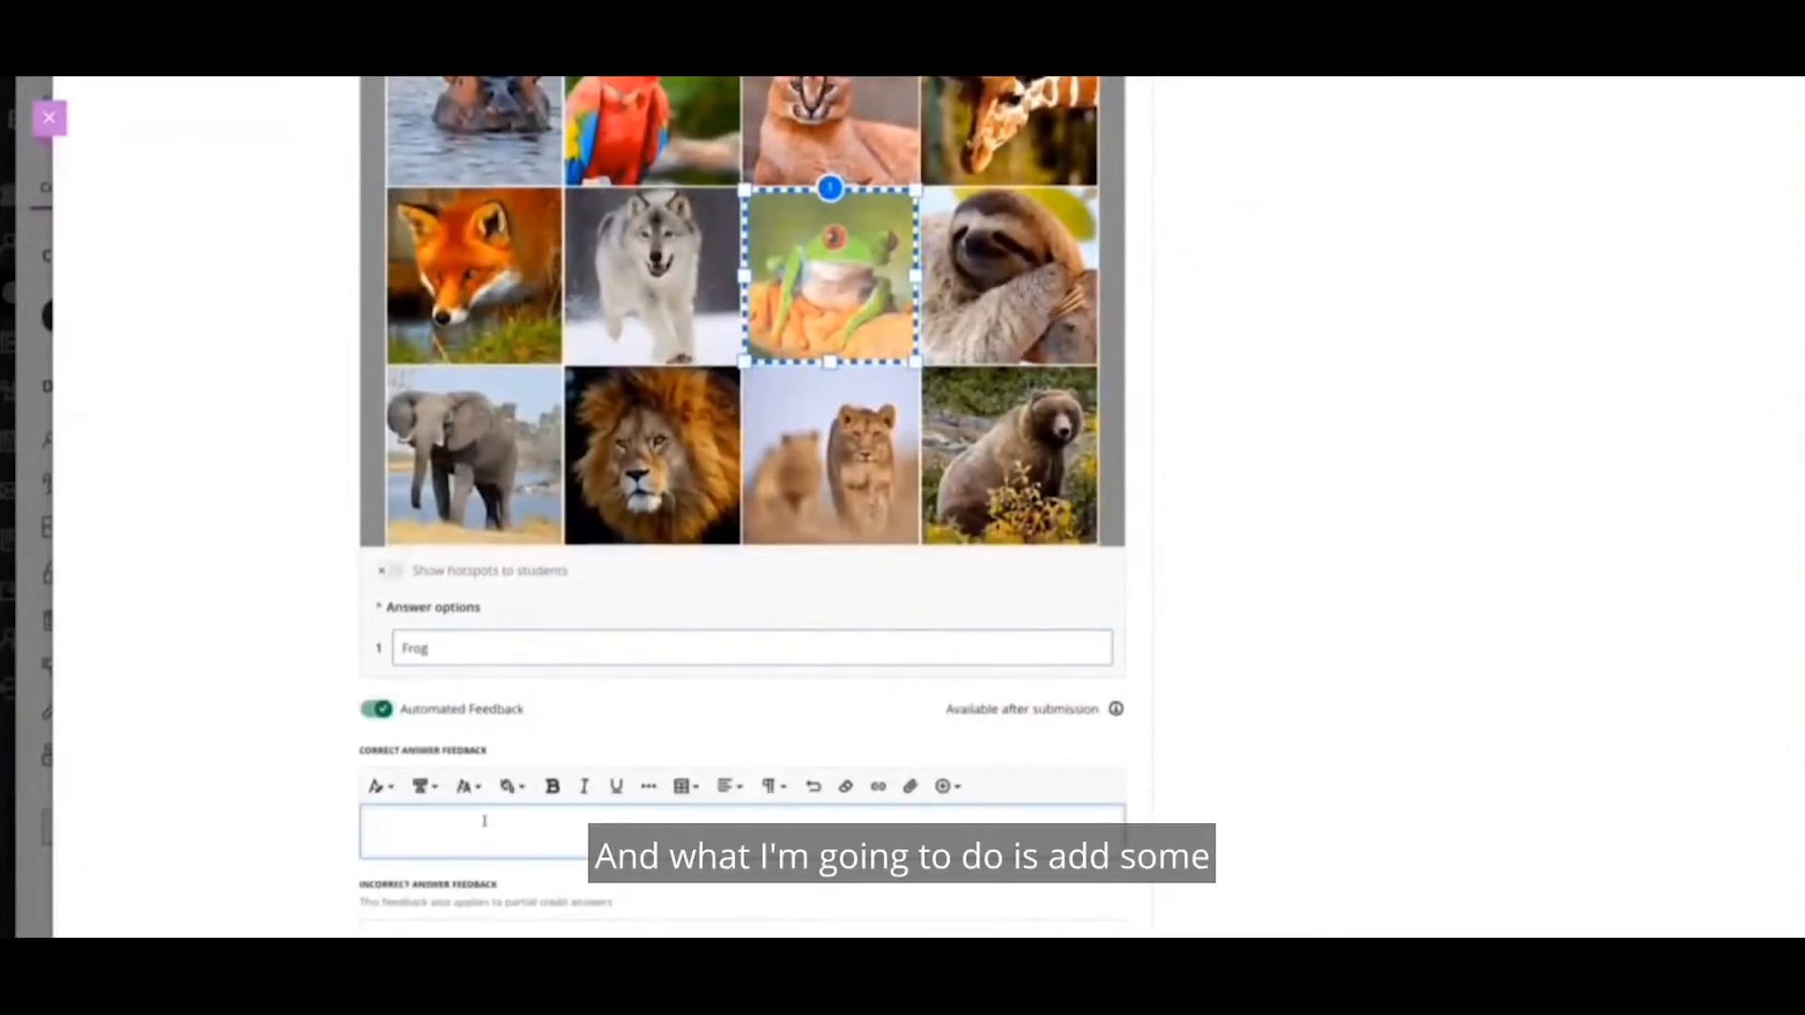
{"action": "type", "text": "Correct."}
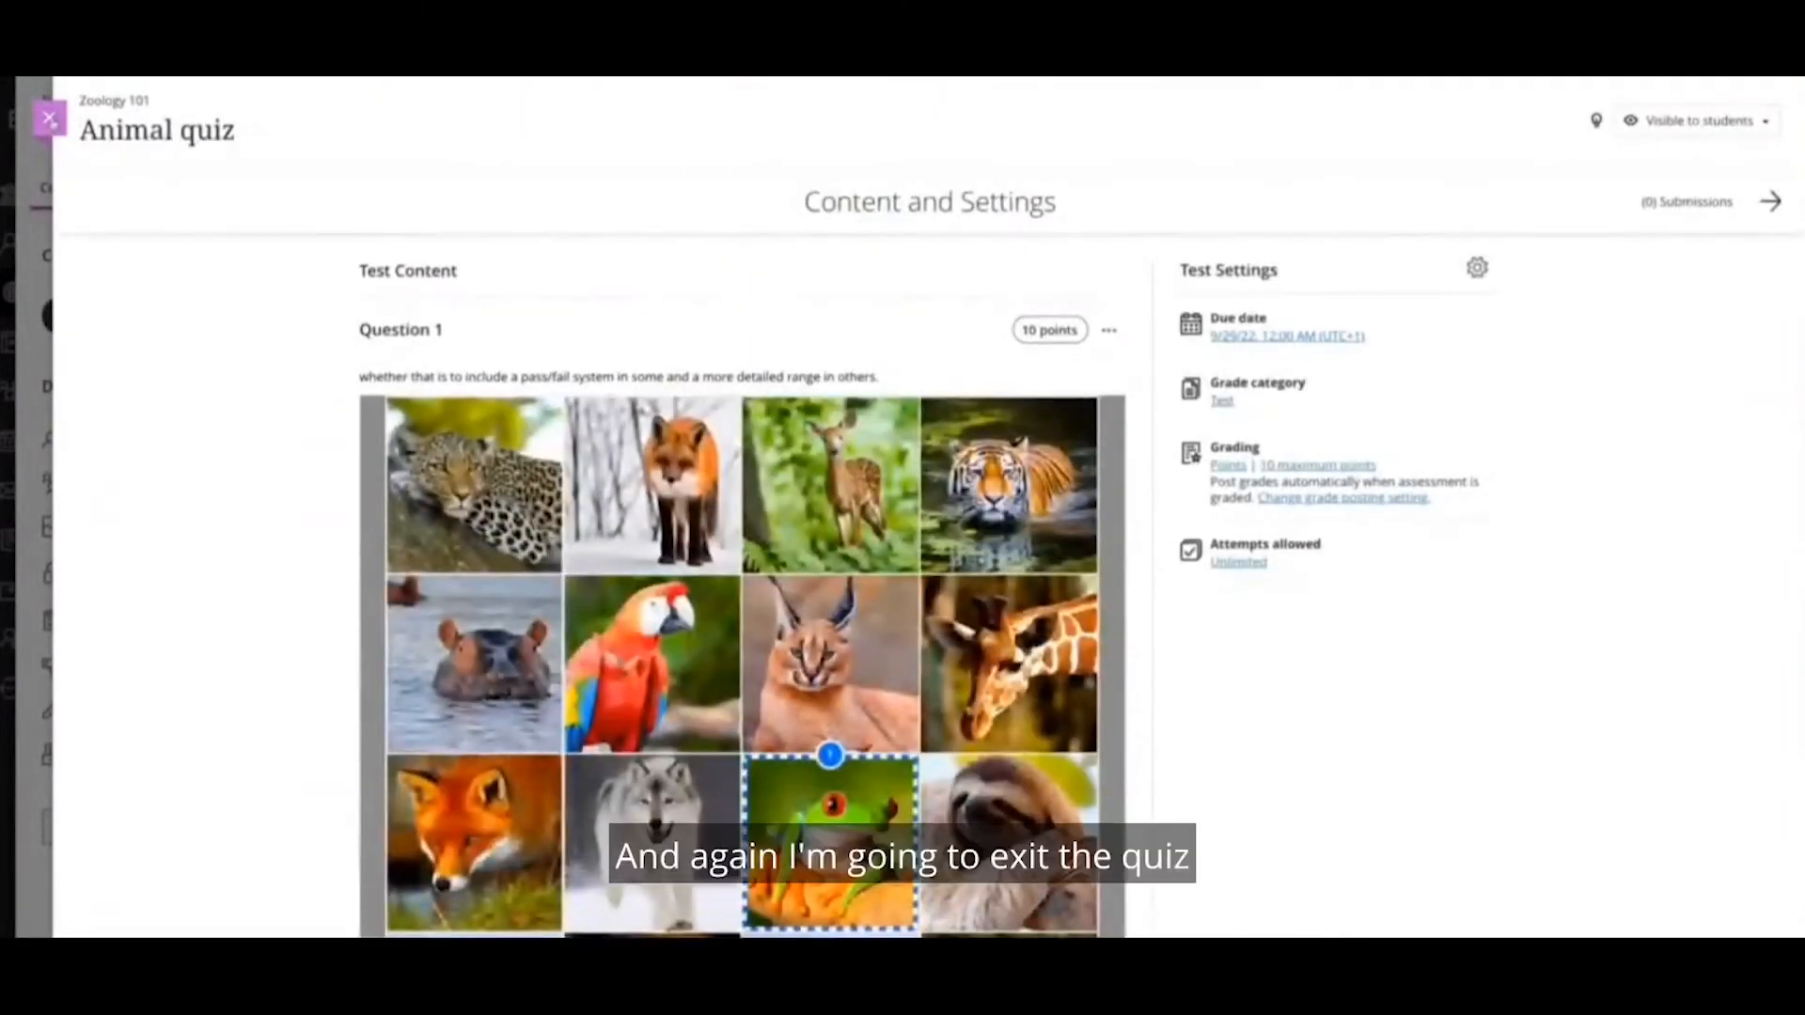
Close the quiz editor and start Student Preview of Zoology 101
{"action": "left_click", "coordinate": [49, 119]}
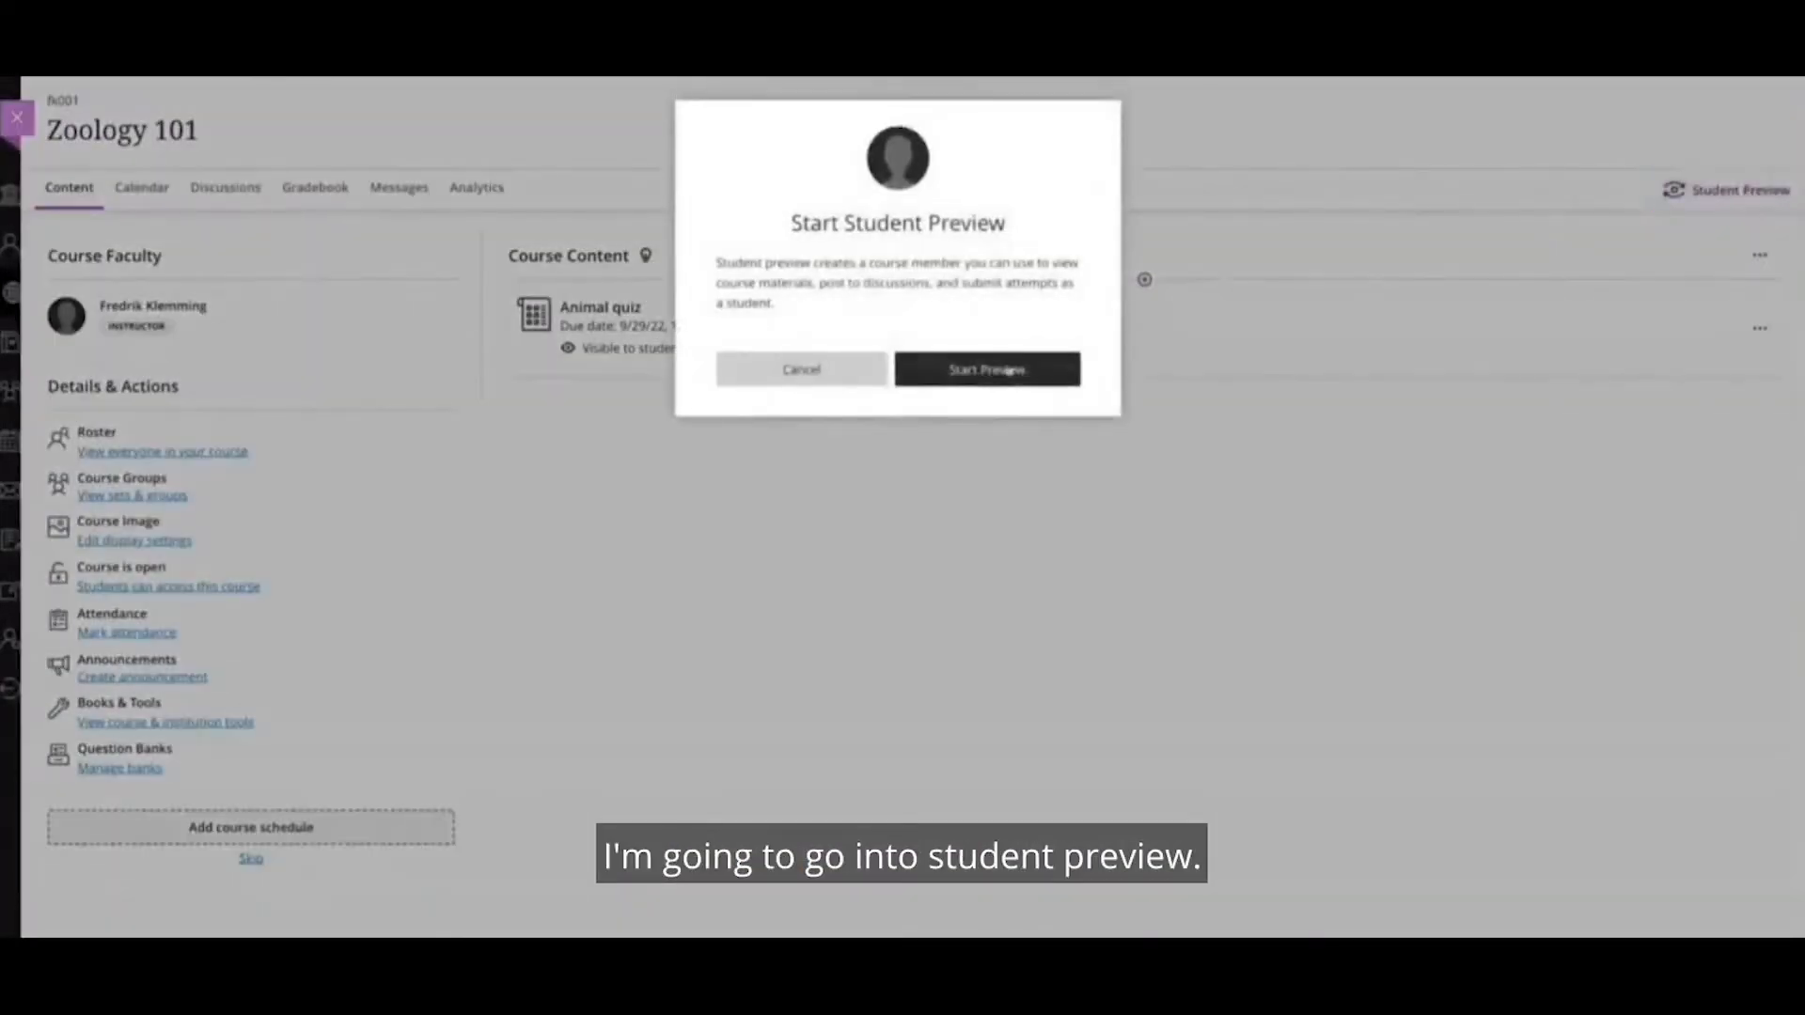
{"action": "left_click", "coordinate": [985, 370]}
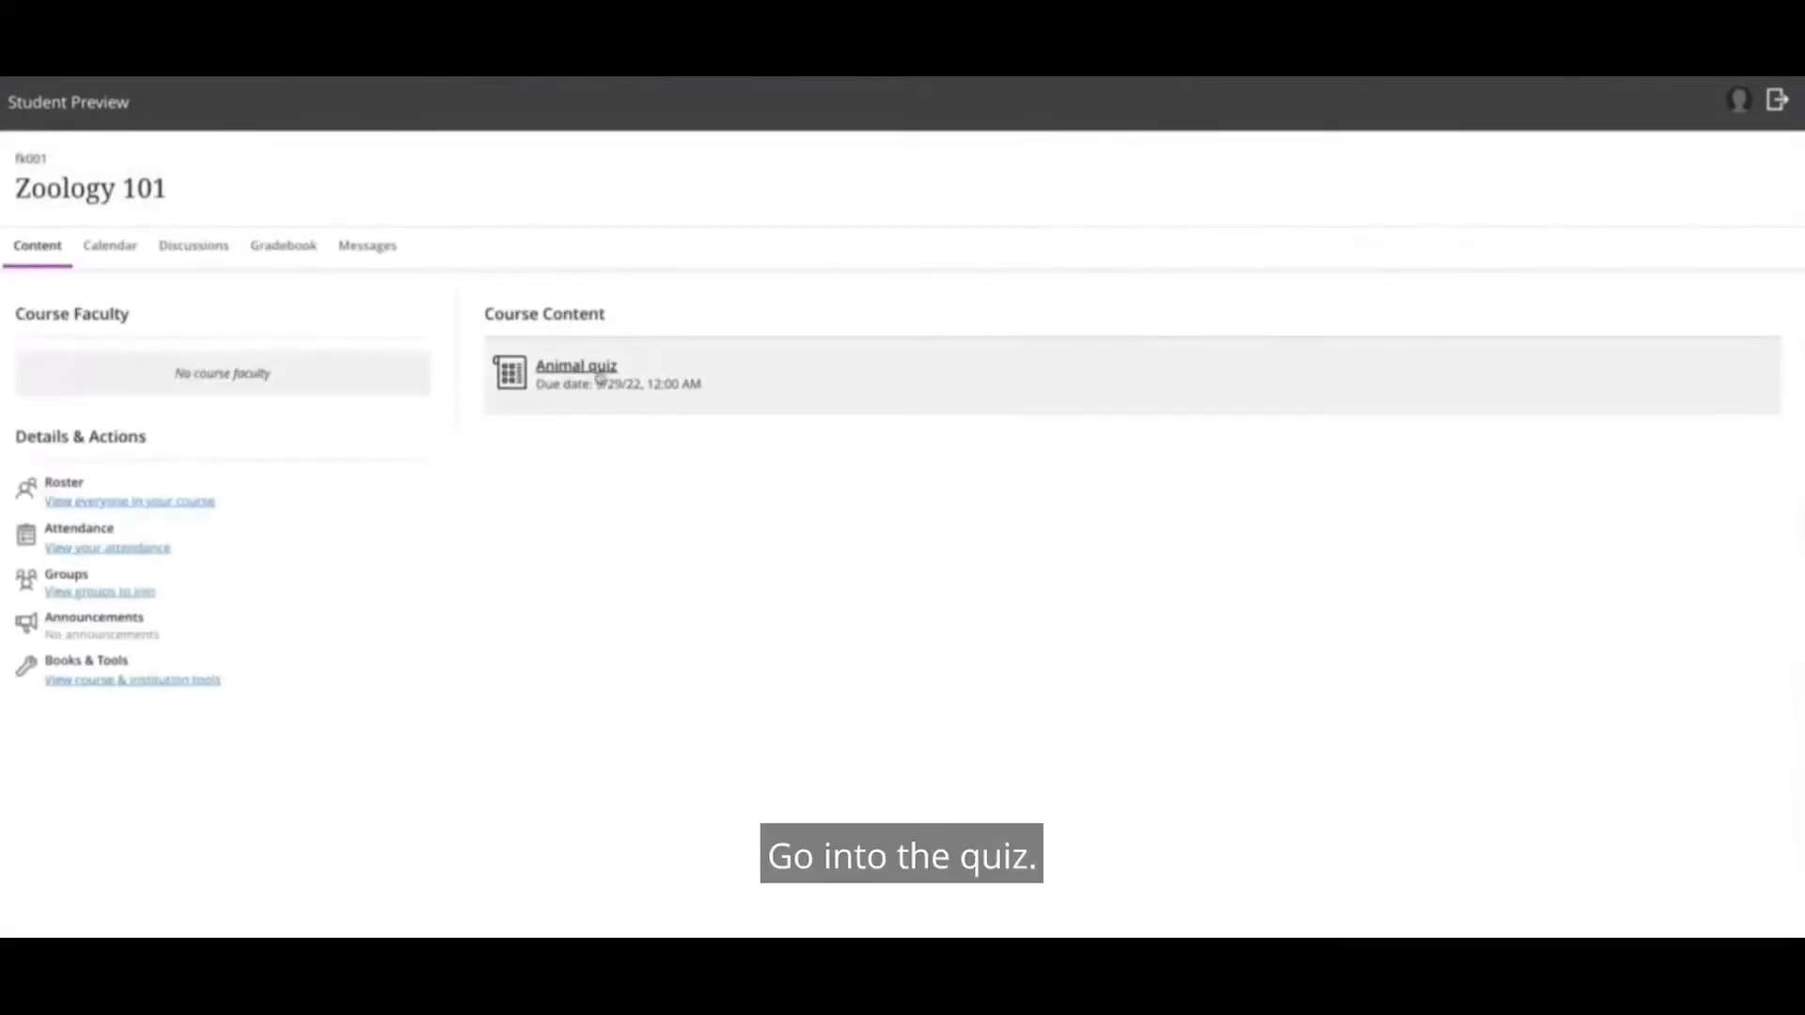
Start an Animal quiz attempt, pin the frog as the answer, and confirm submission
{"action": "left_click", "coordinate": [575, 367]}
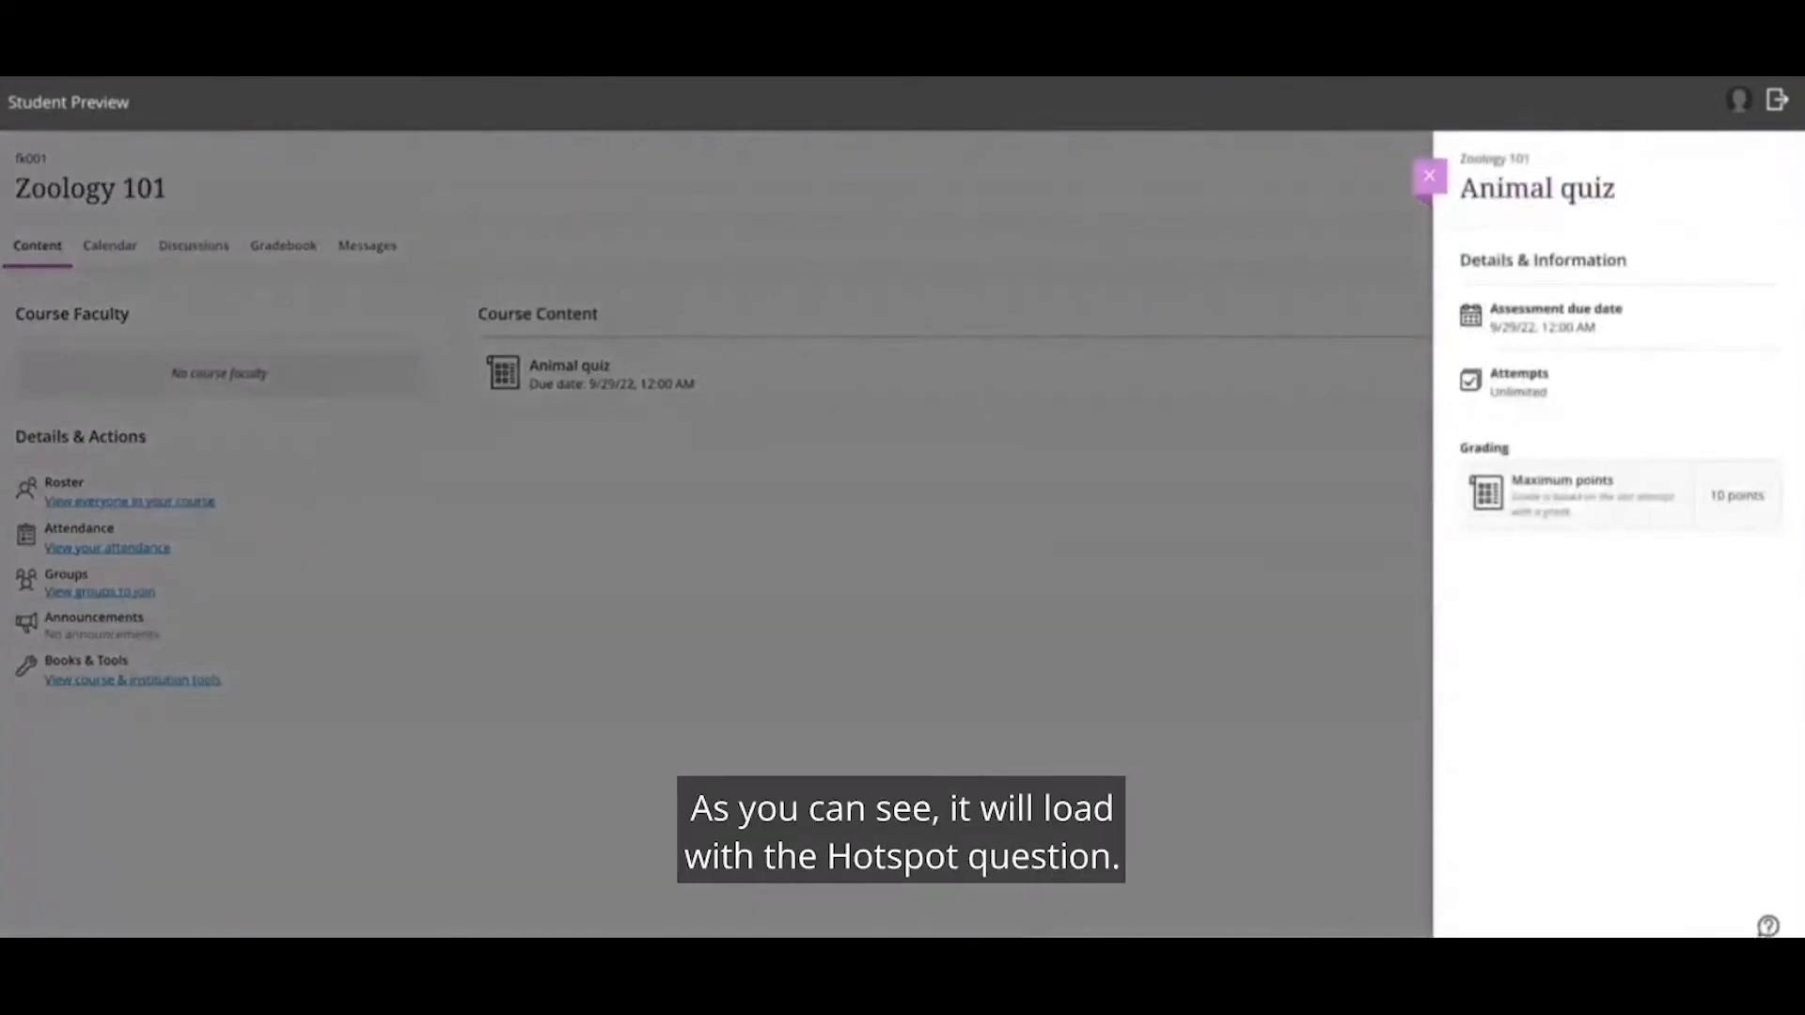
{"action": "left_click", "coordinate": [567, 364]}
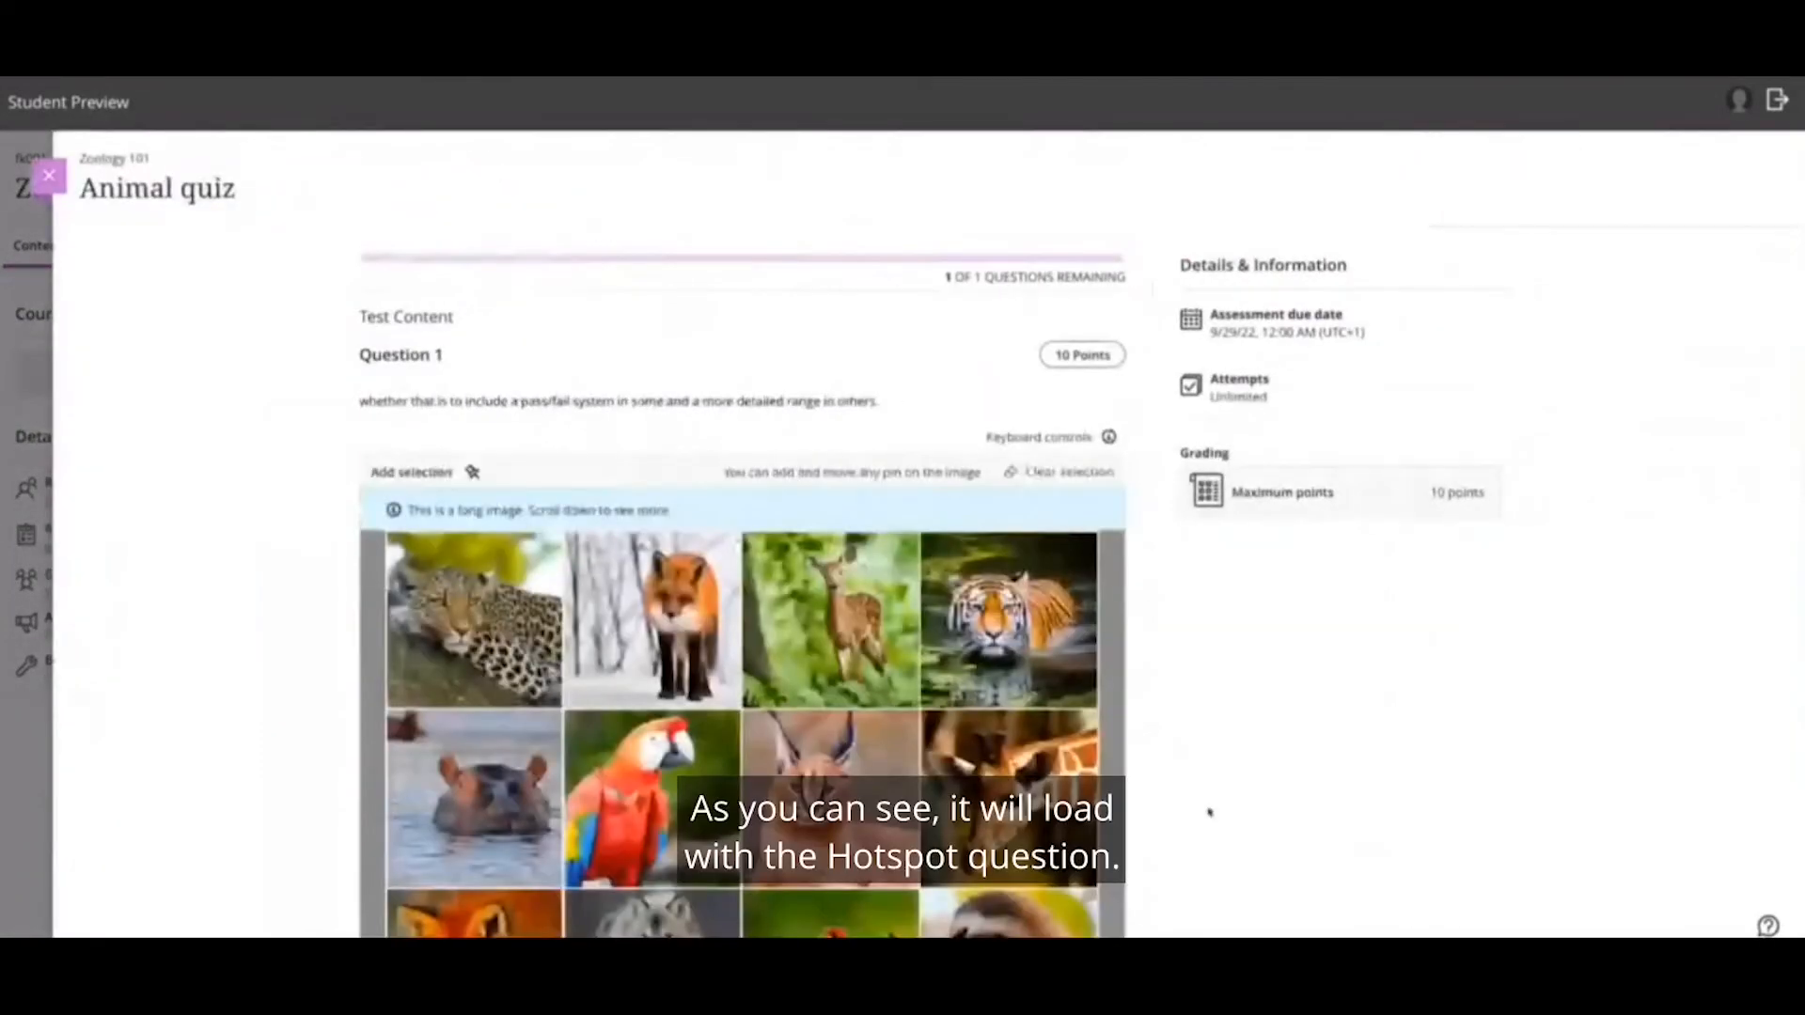
{"action": "scroll", "scroll_direction": "down", "scroll_amount": 3}
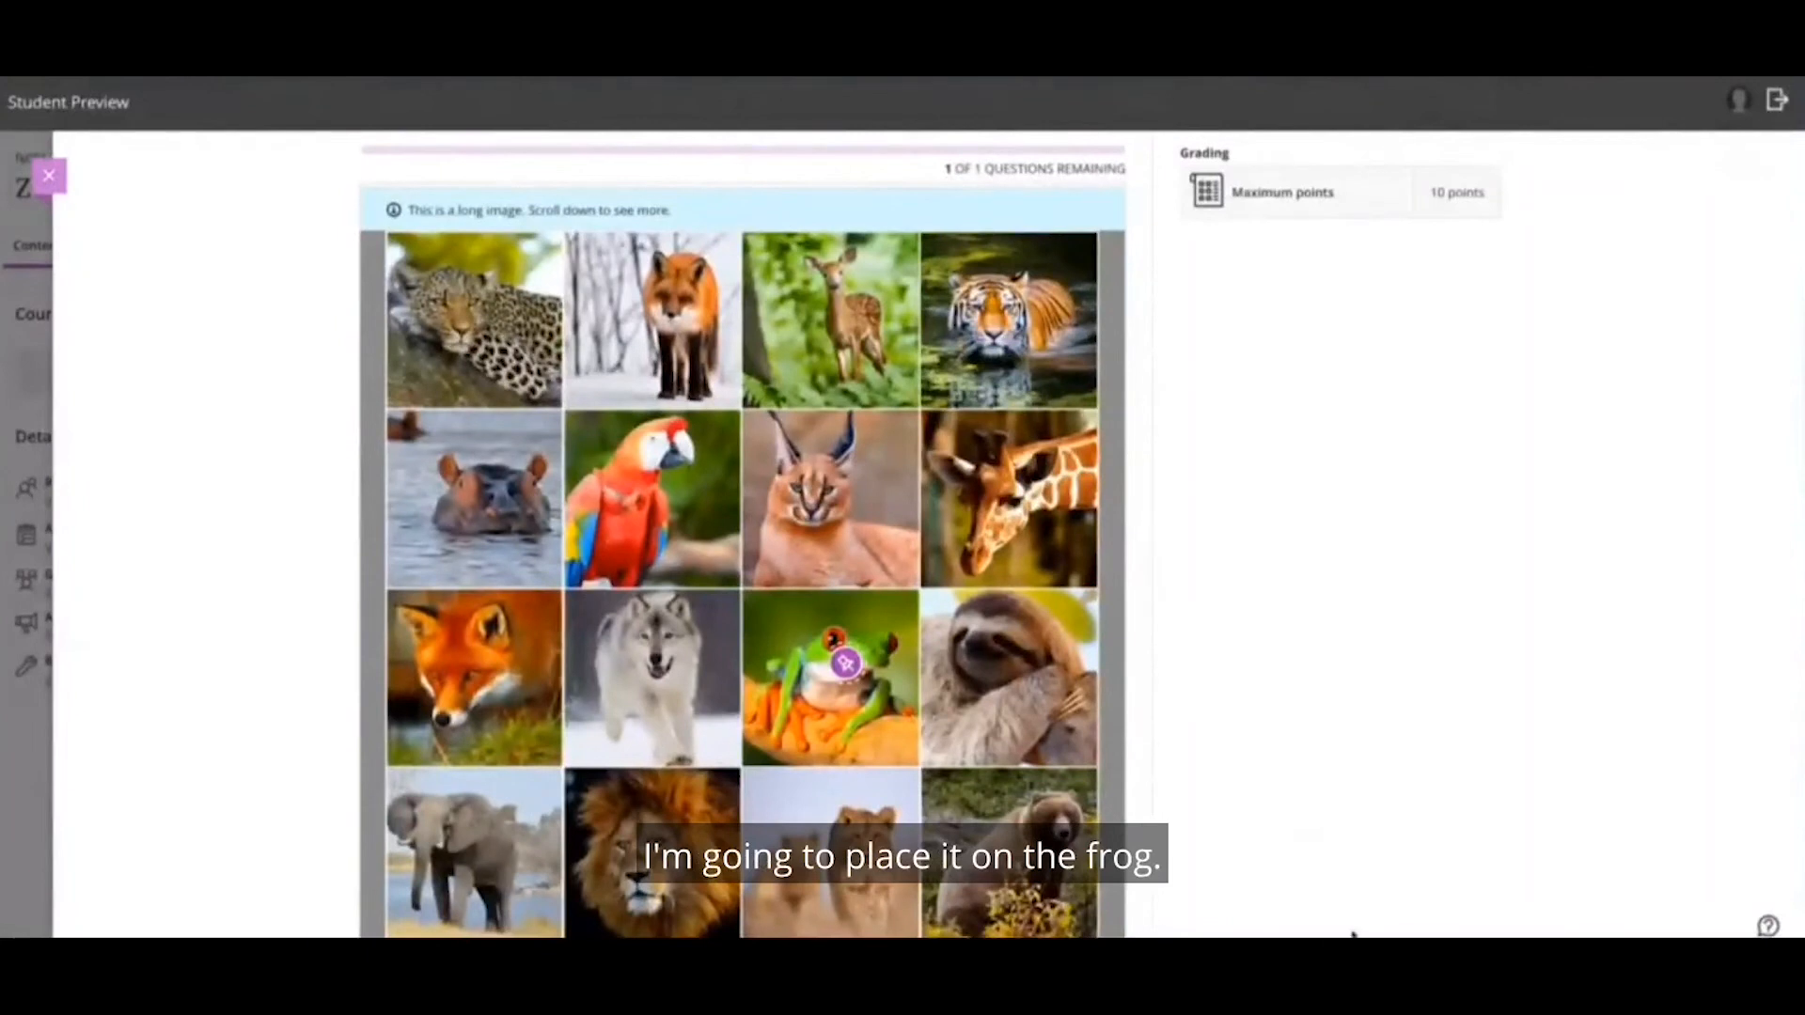
{"action": "left_click", "coordinate": [844, 660]}
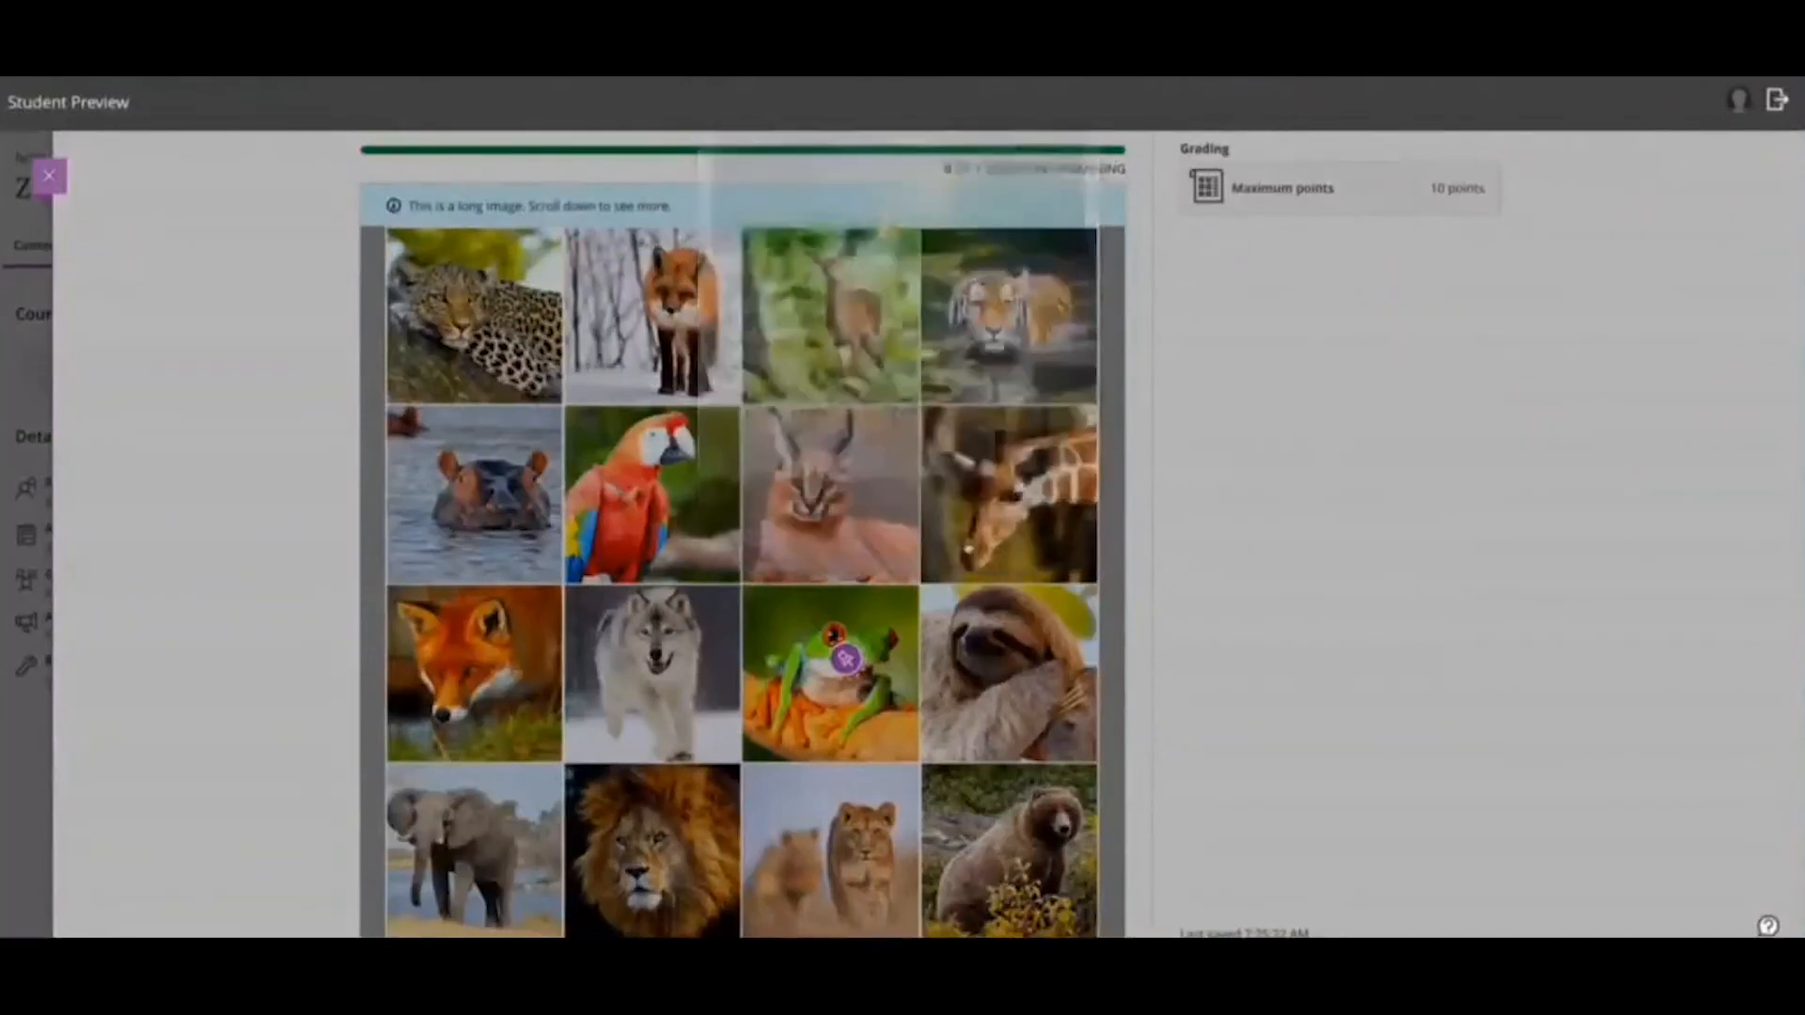
{"action": "left_click", "coordinate": [50, 174]}
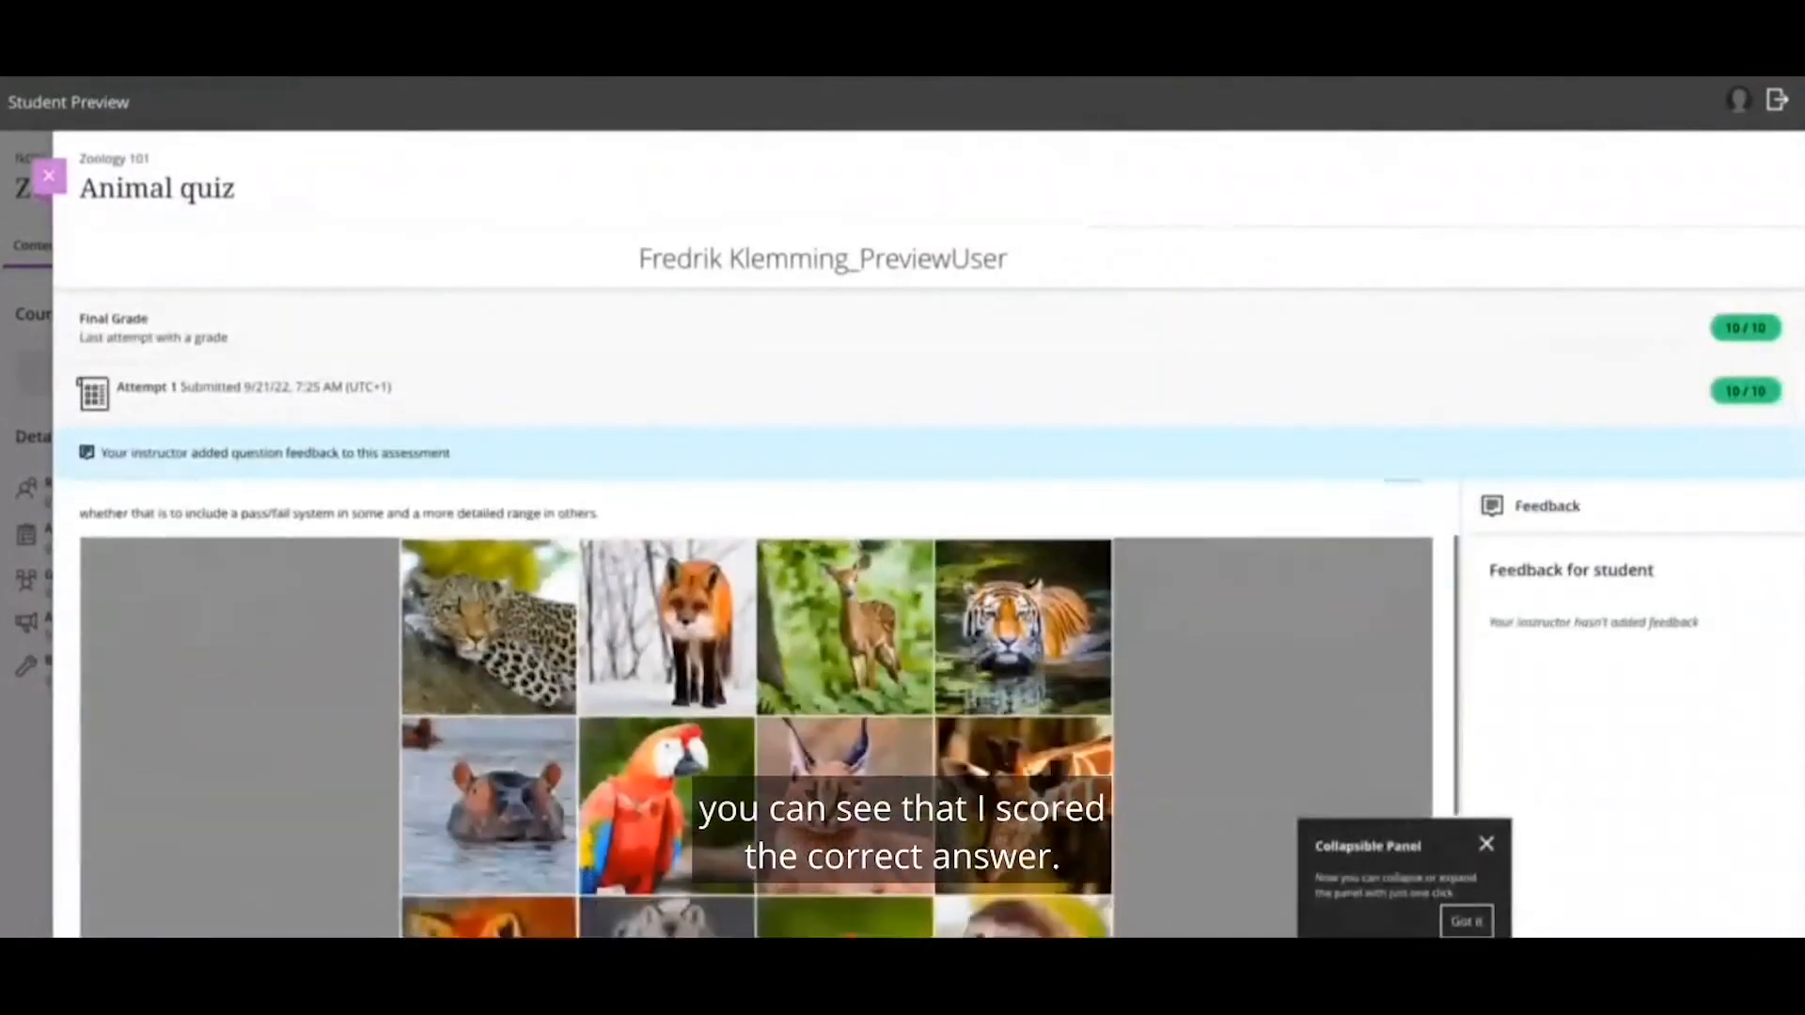
Scroll the graded attempt to see the 10/10 score and Correct feedback on the frog pin
{"action": "scroll", "scroll_direction": "down", "scroll_amount": 3}
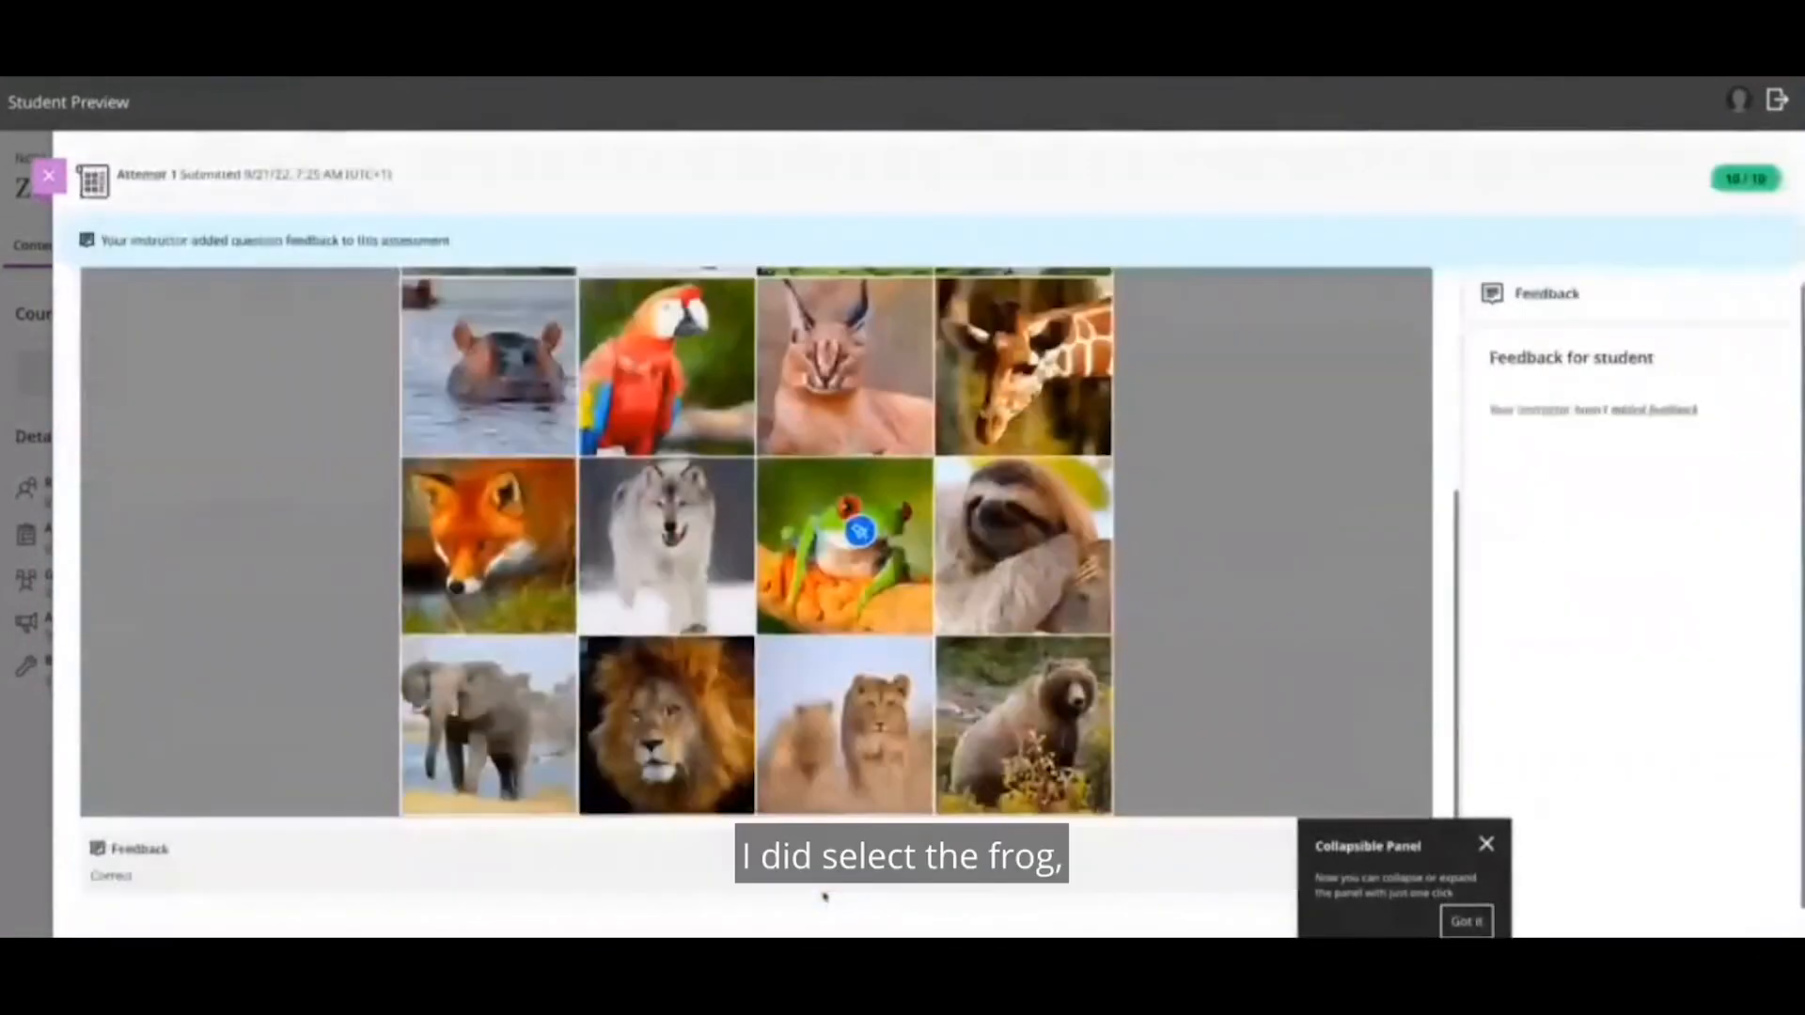